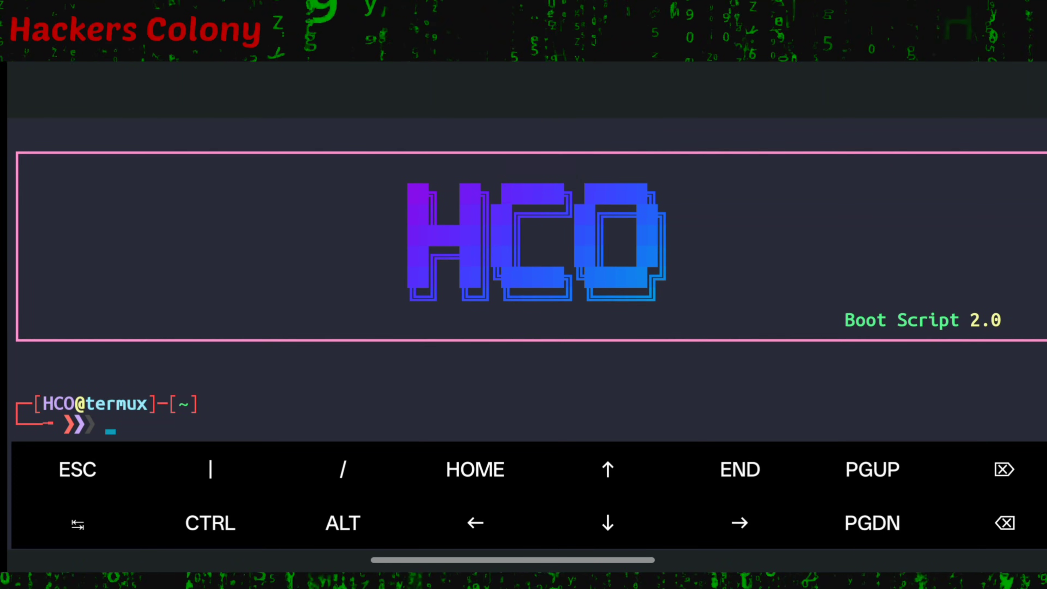
- Update apt packages and install cloudflared, Flask, Python and Git, then run cloudflared to check it
text(apt update && apt upgrade -y)
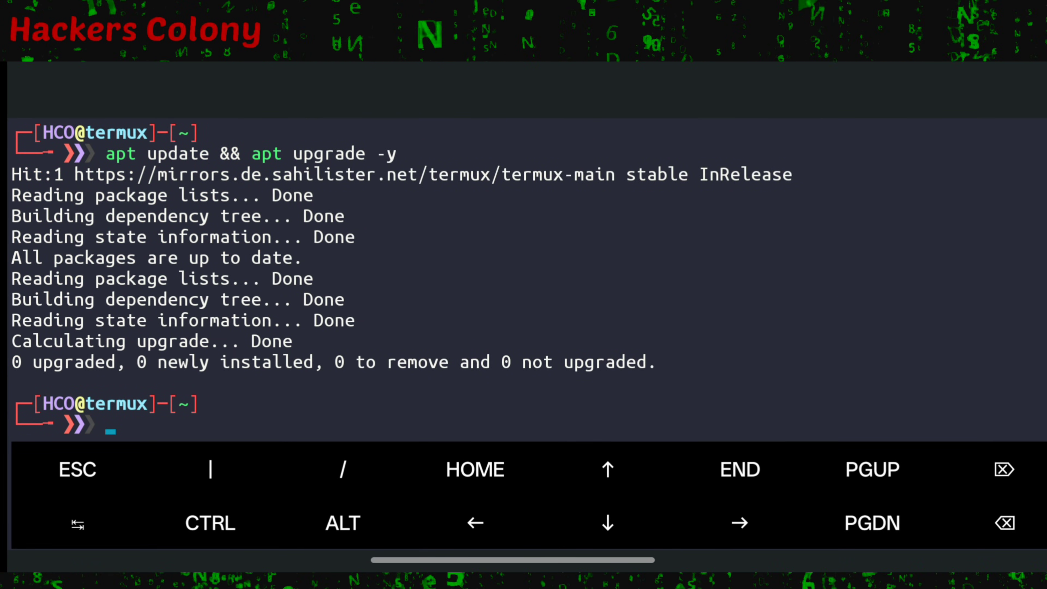
text(pkg install cloudflared -y)
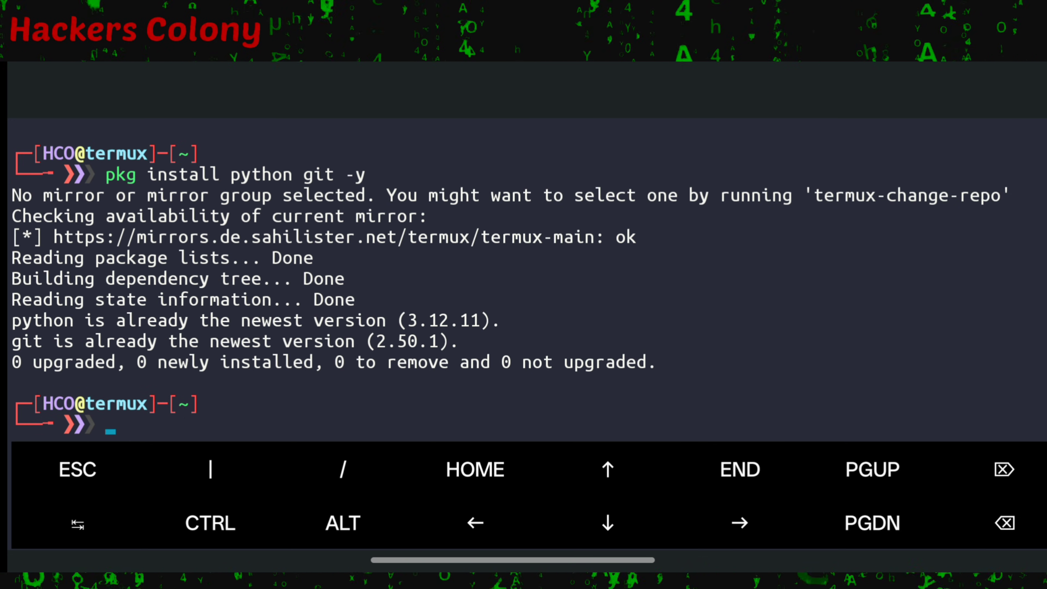
text(pip install flask)
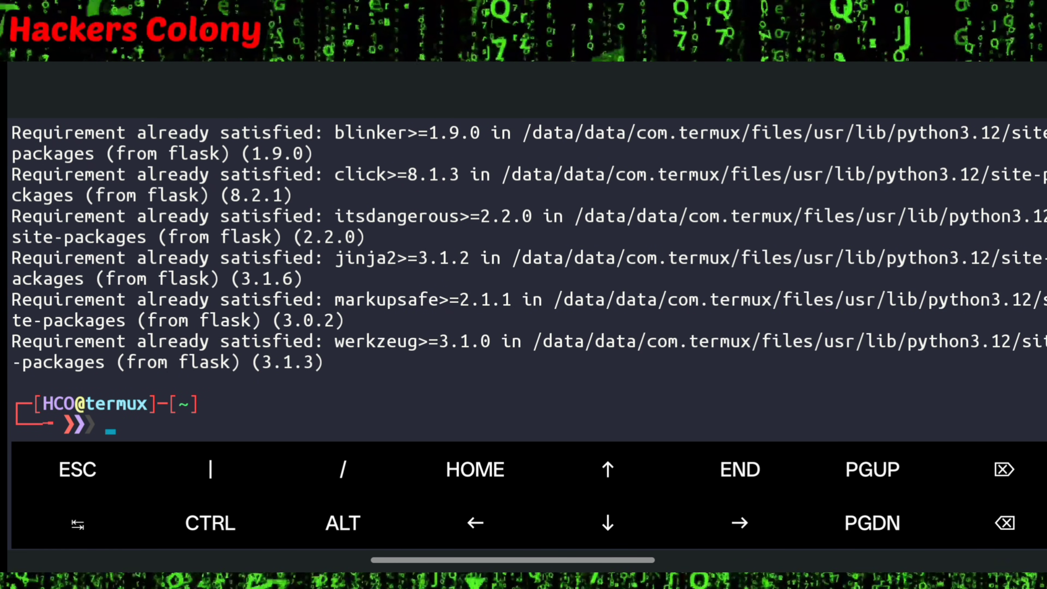
text(pkg install python git -y)
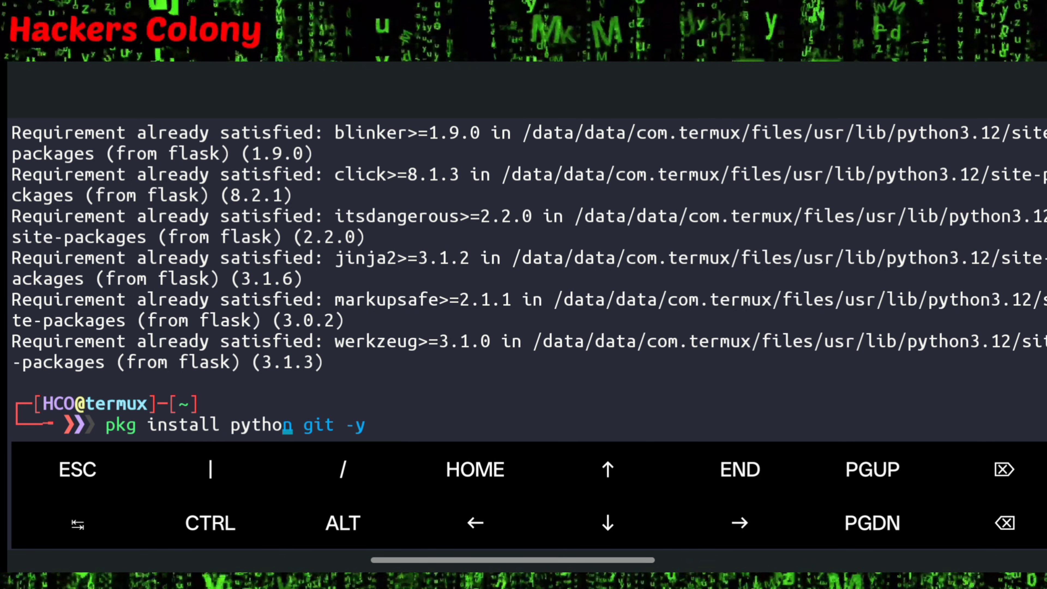
text(cloudflared)
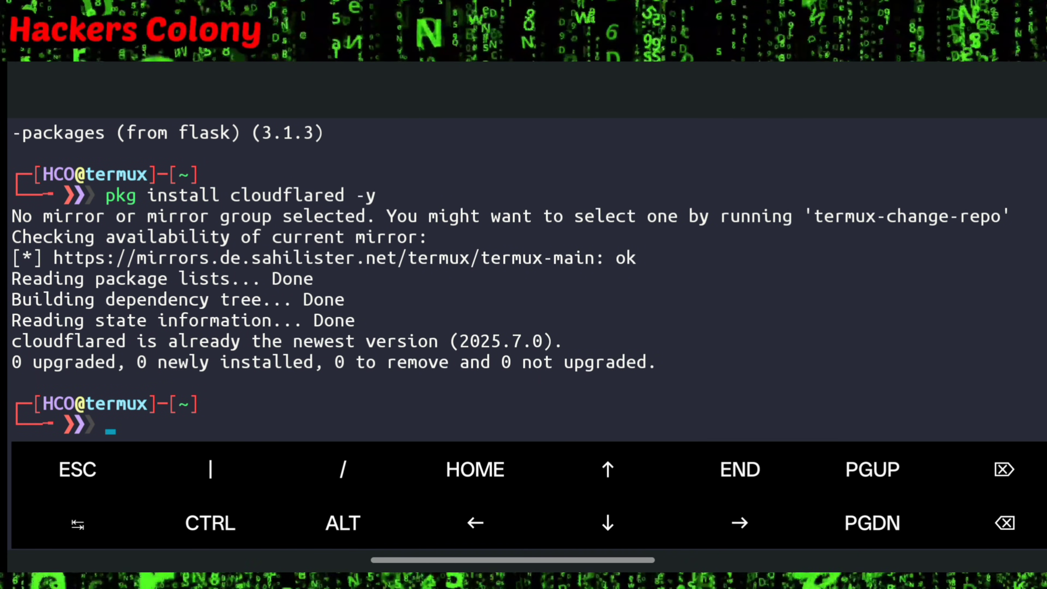
- Clone Hackerscolonyofficial/HCO-WifiSnag, cd into it, make start.sh executable and enter ./start.sh
text(git clone https://github.com/Hackerscolonyofficial/HCO-WifiSnag.git)
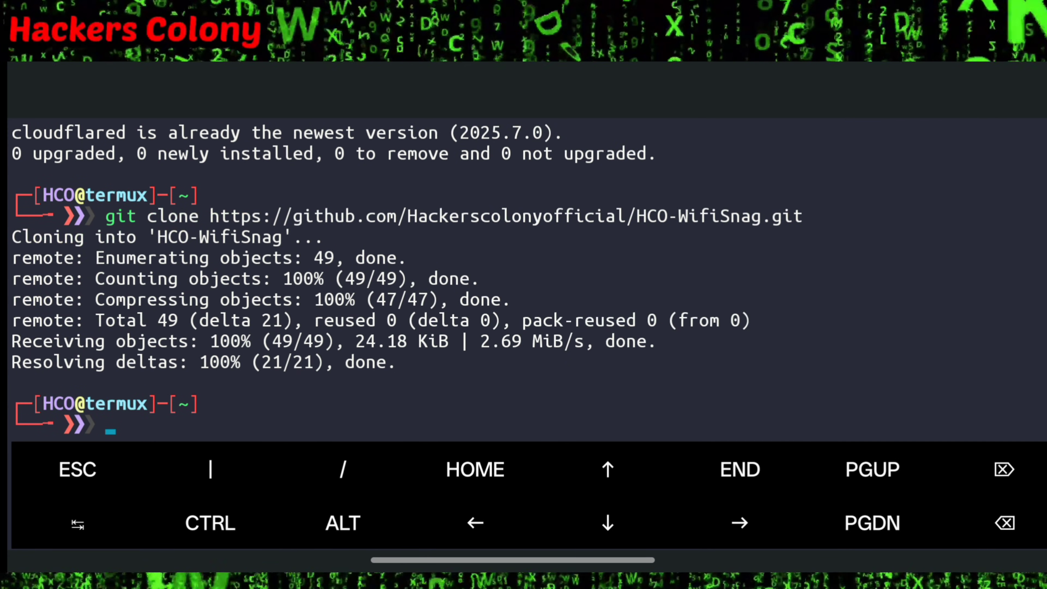
text(cd HCO-WifiSnag)
text(chmod +x start.sh)
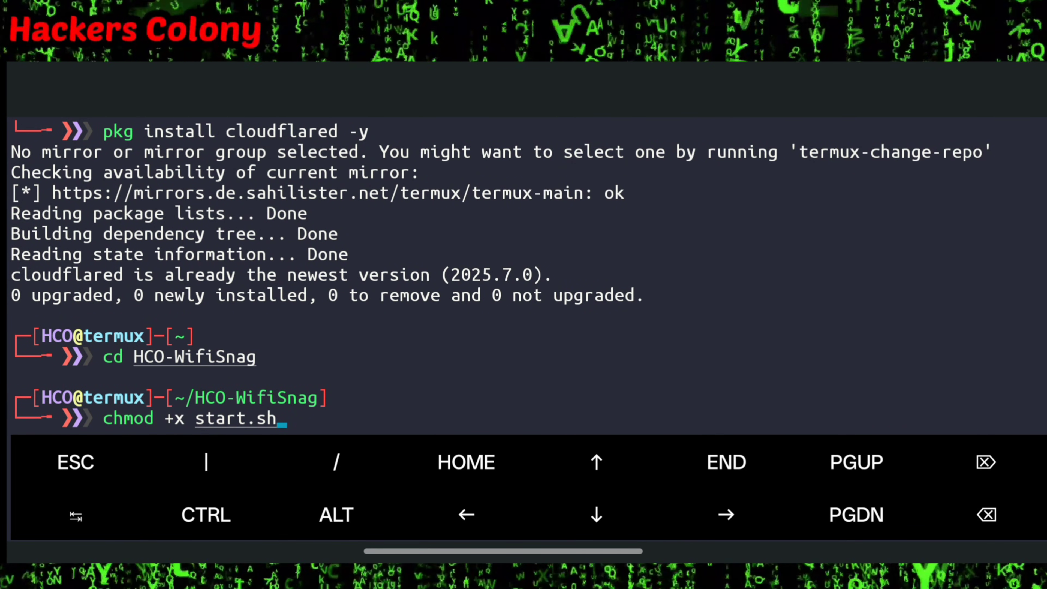
key(Enter)
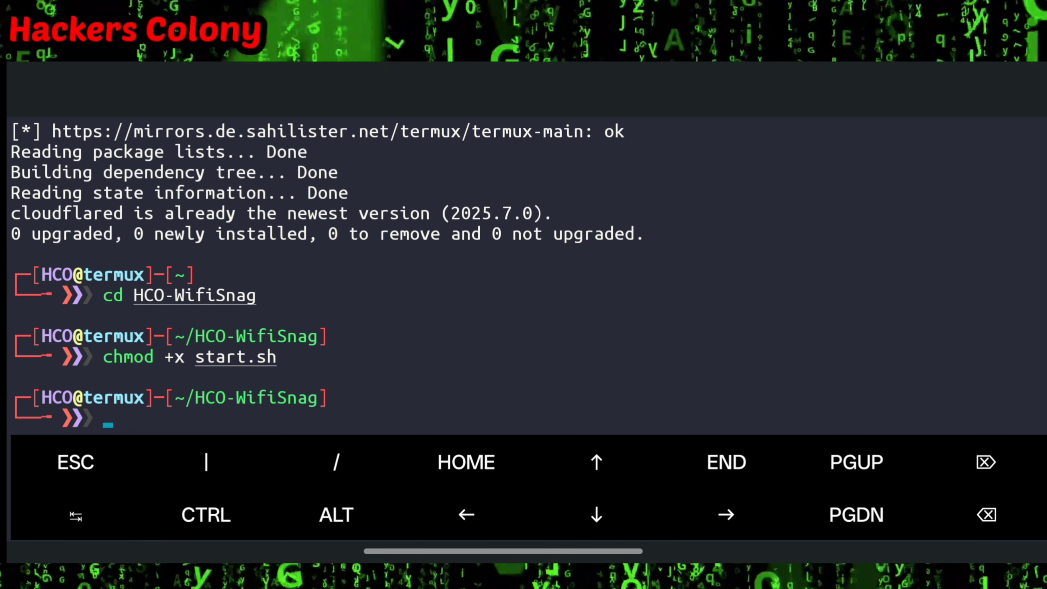
text(./start.sh)
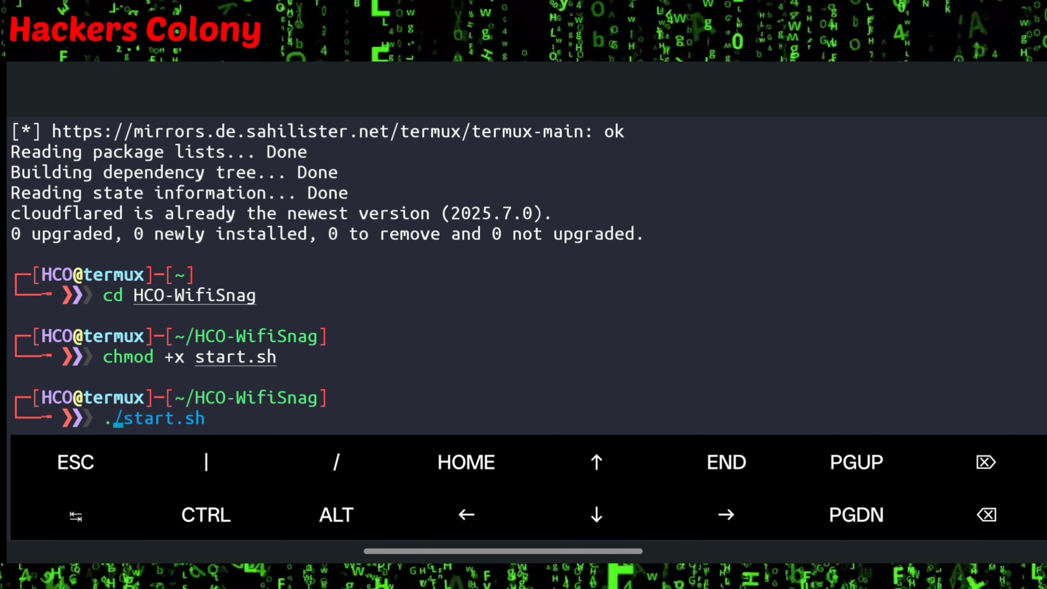
- Run start.sh and follow its redirect to the Hackers Colony Tech YouTube channel
key(Enter)
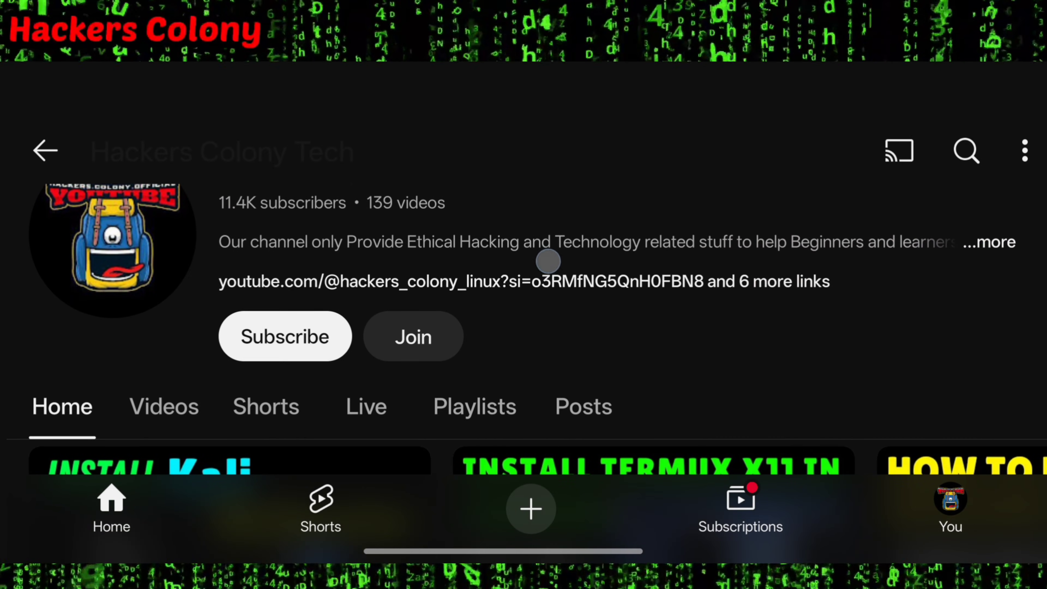
click(283, 336)
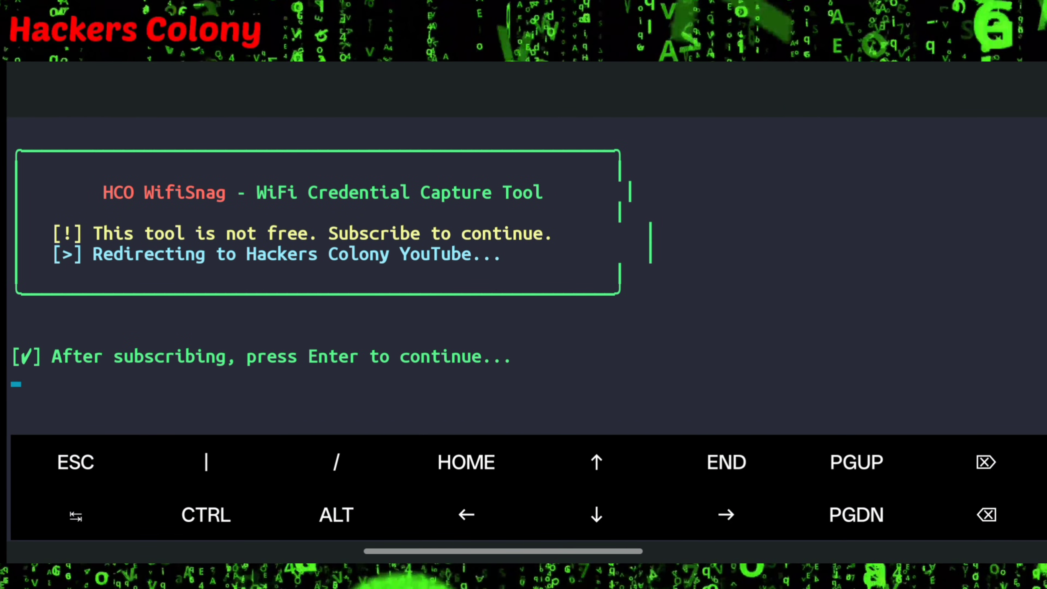
- Start the Flask server, copy and run the cloudflared tunnel command, then copy label-garage-twin-book.trycloudflare.com
key(enter)
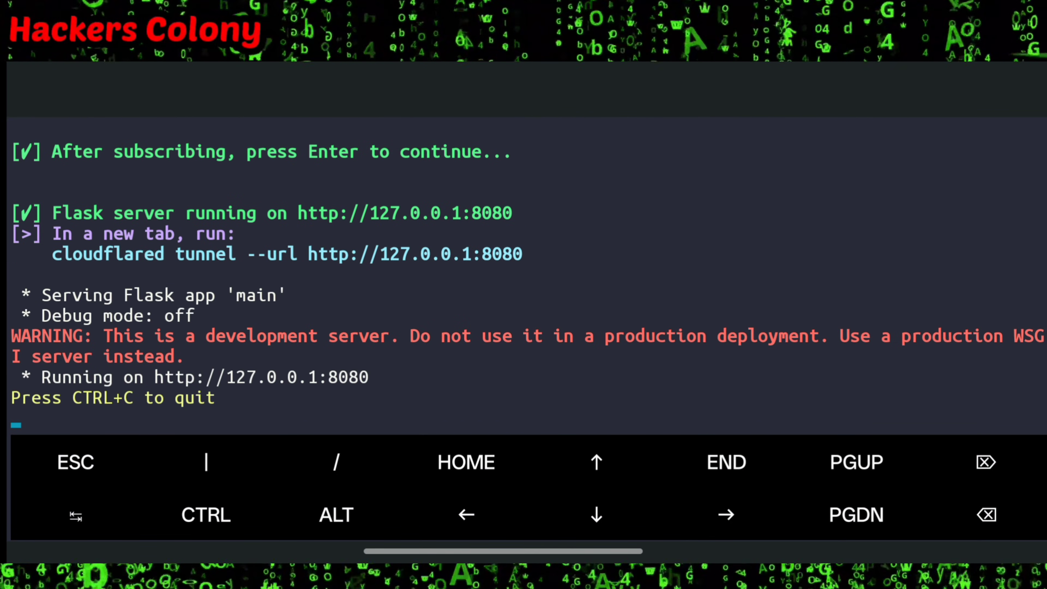
double_click(107, 254)
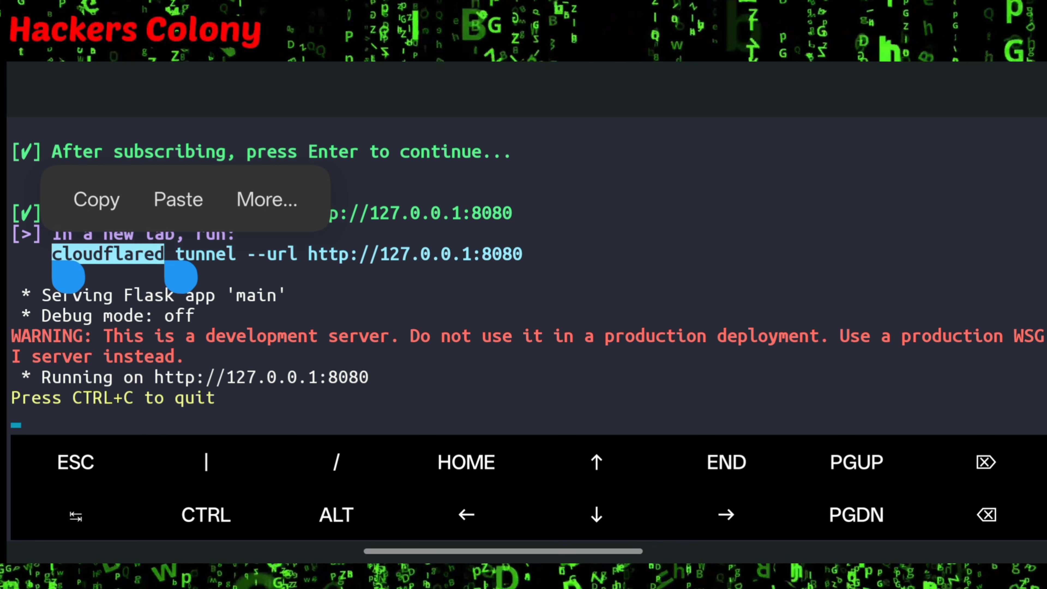
drag(187, 277, 558, 276)
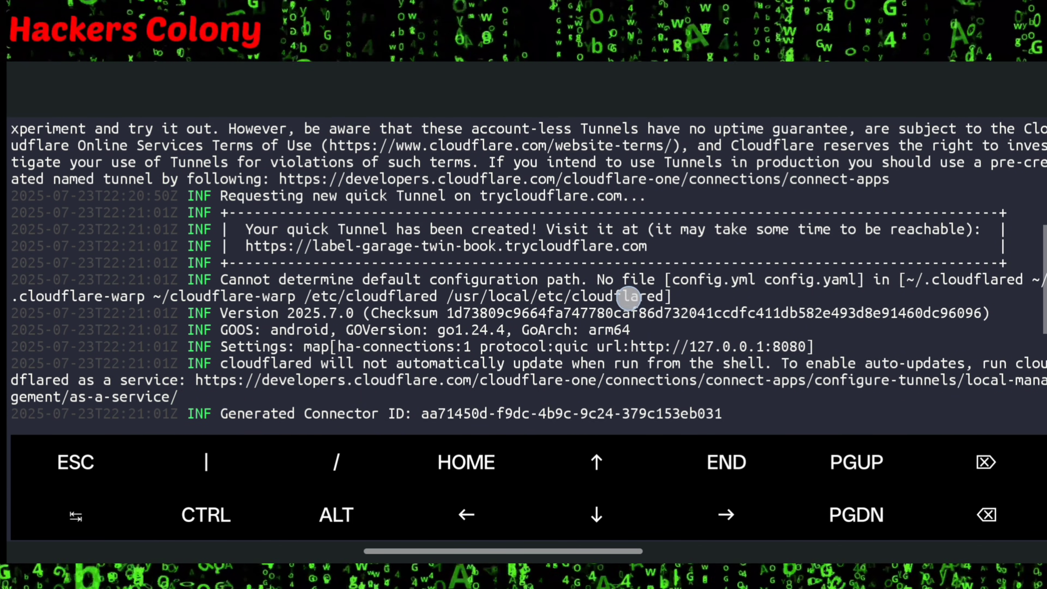
double_click(456, 246)
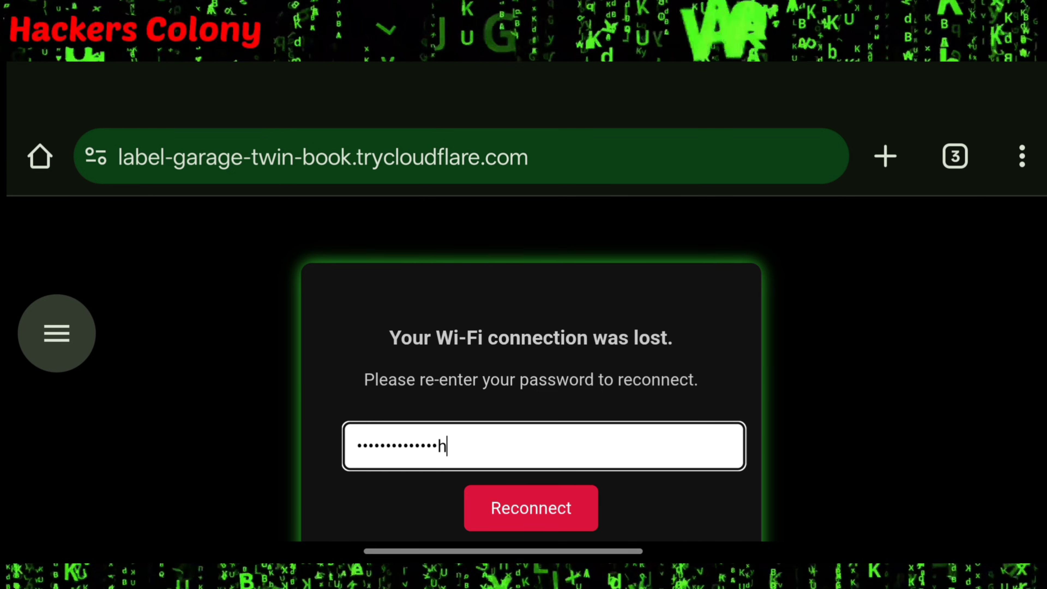
- Submit the test password via Reconnect, dismiss the message, and select the captured password in Termux's log
click(531, 508)
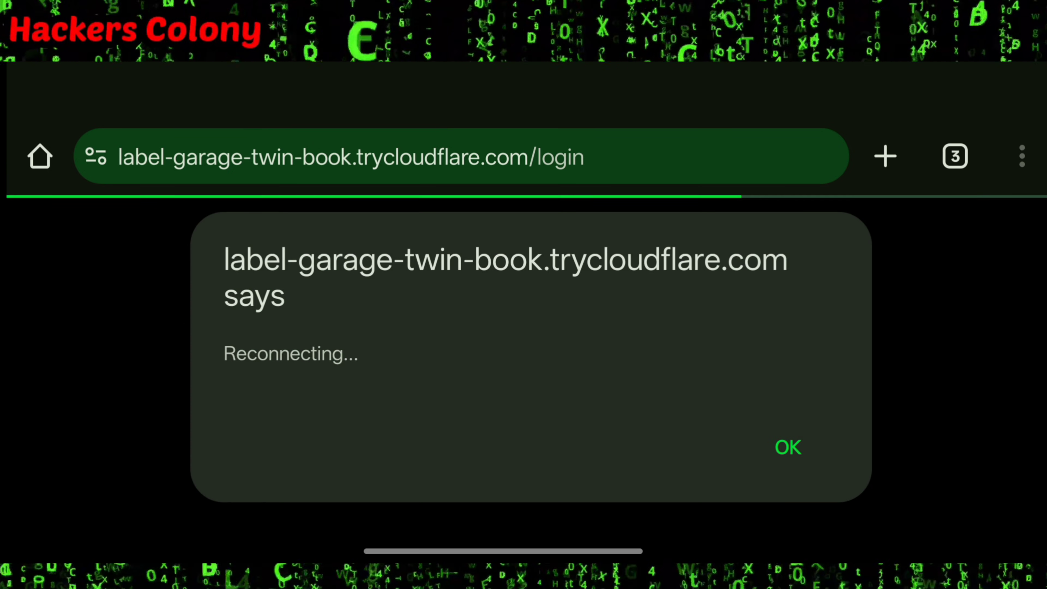
click(789, 449)
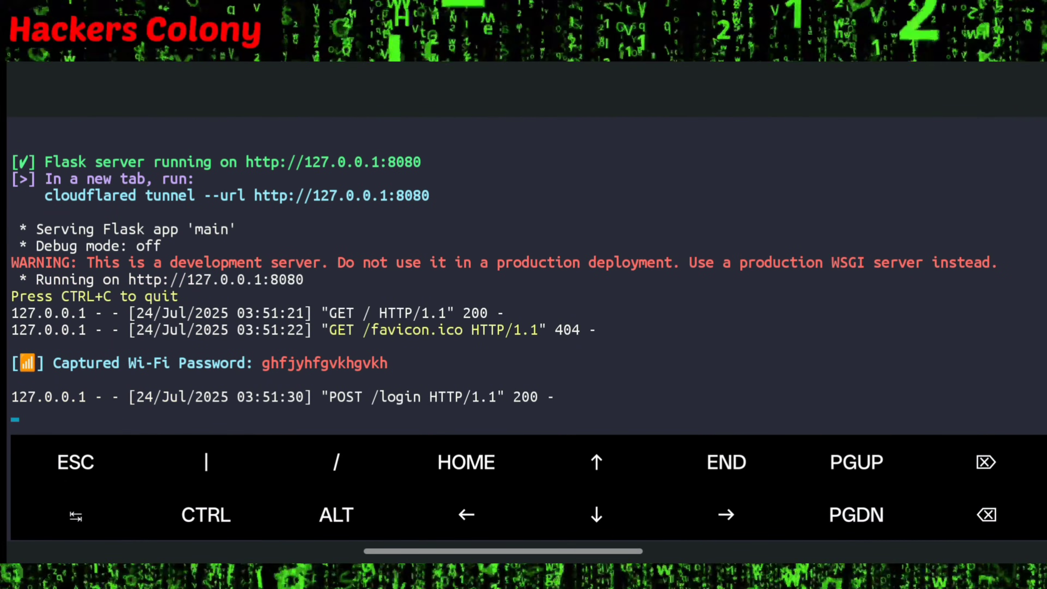
double_click(324, 364)
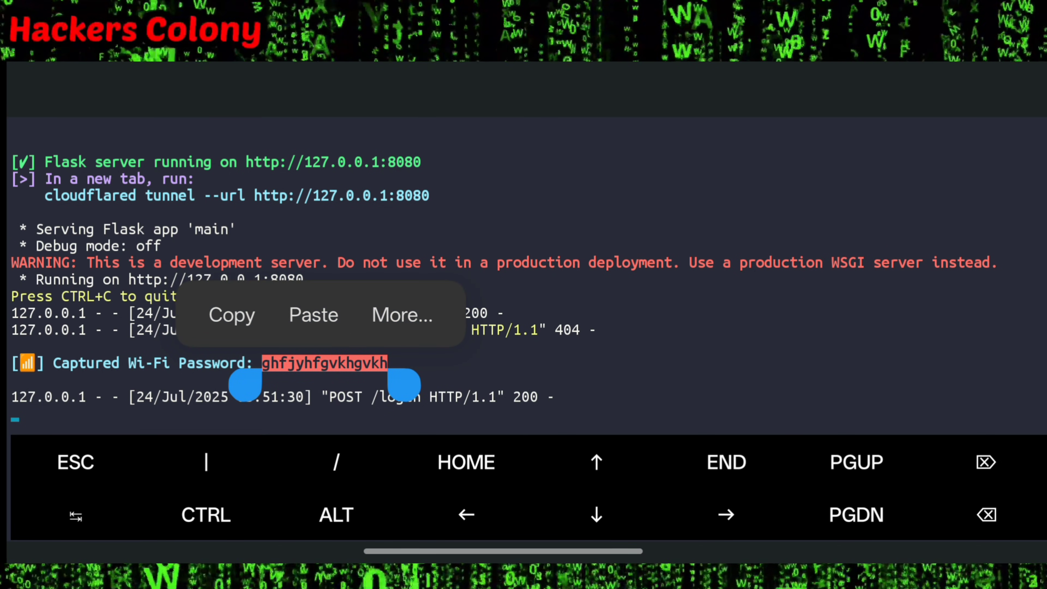